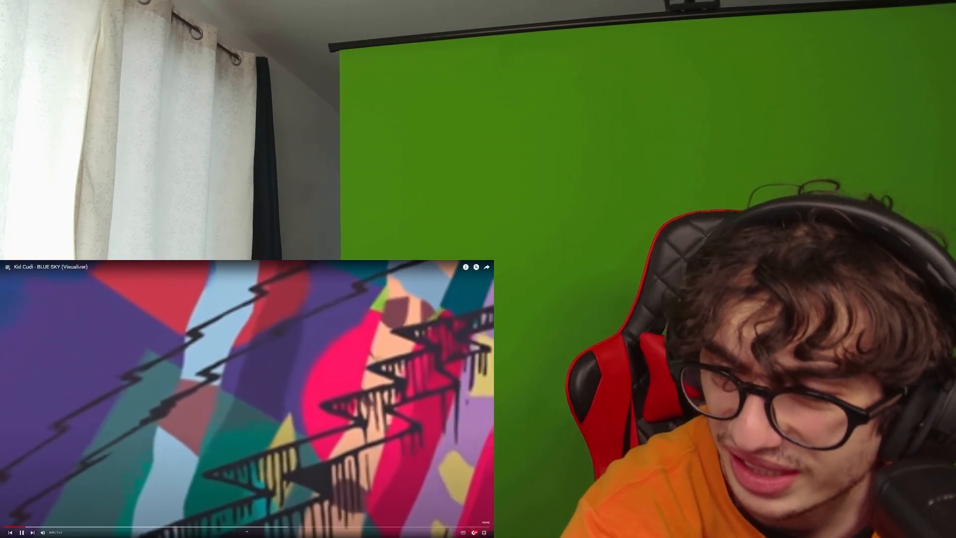
Bring up the player settings menu showing speed and quality options
click(475, 531)
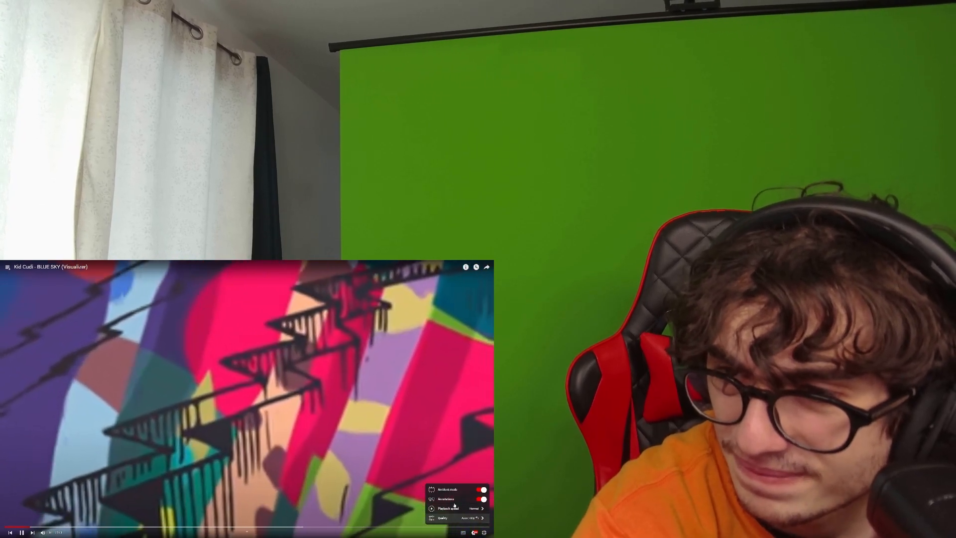